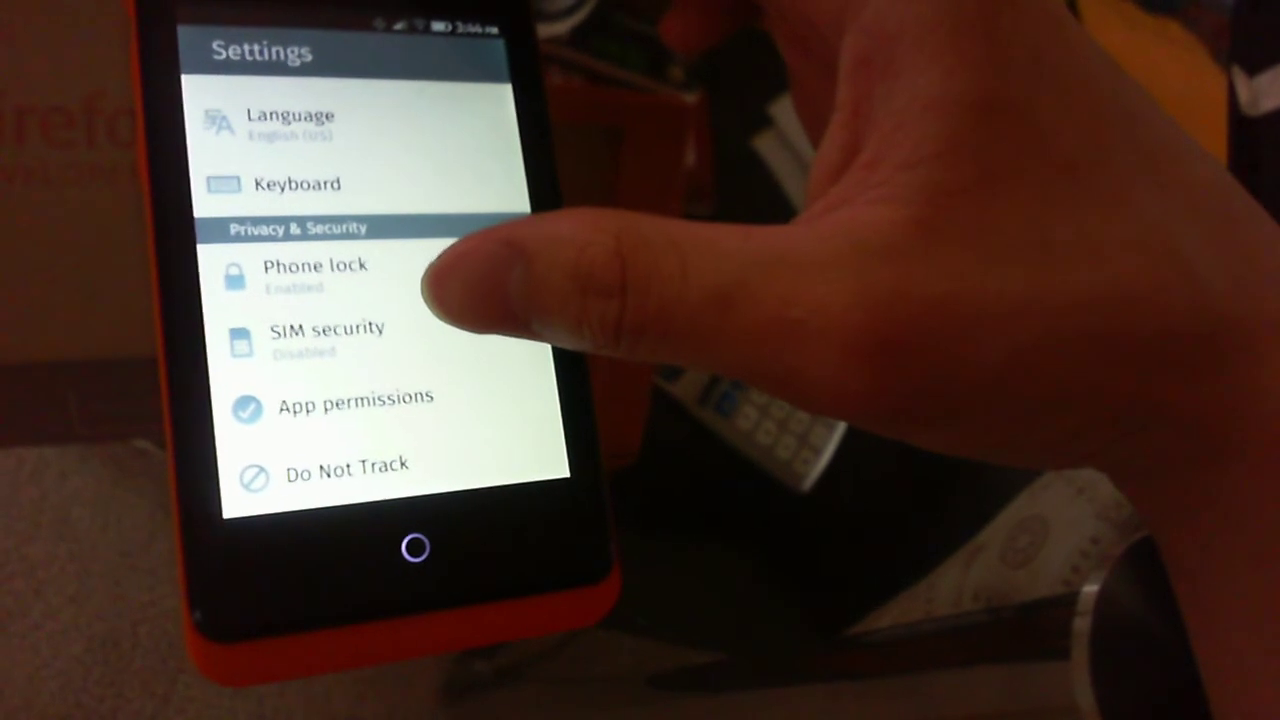
Show the App permissions list with installed apps such as Browser, Camera, HERE Maps and Marketplace
left_click(356, 404)
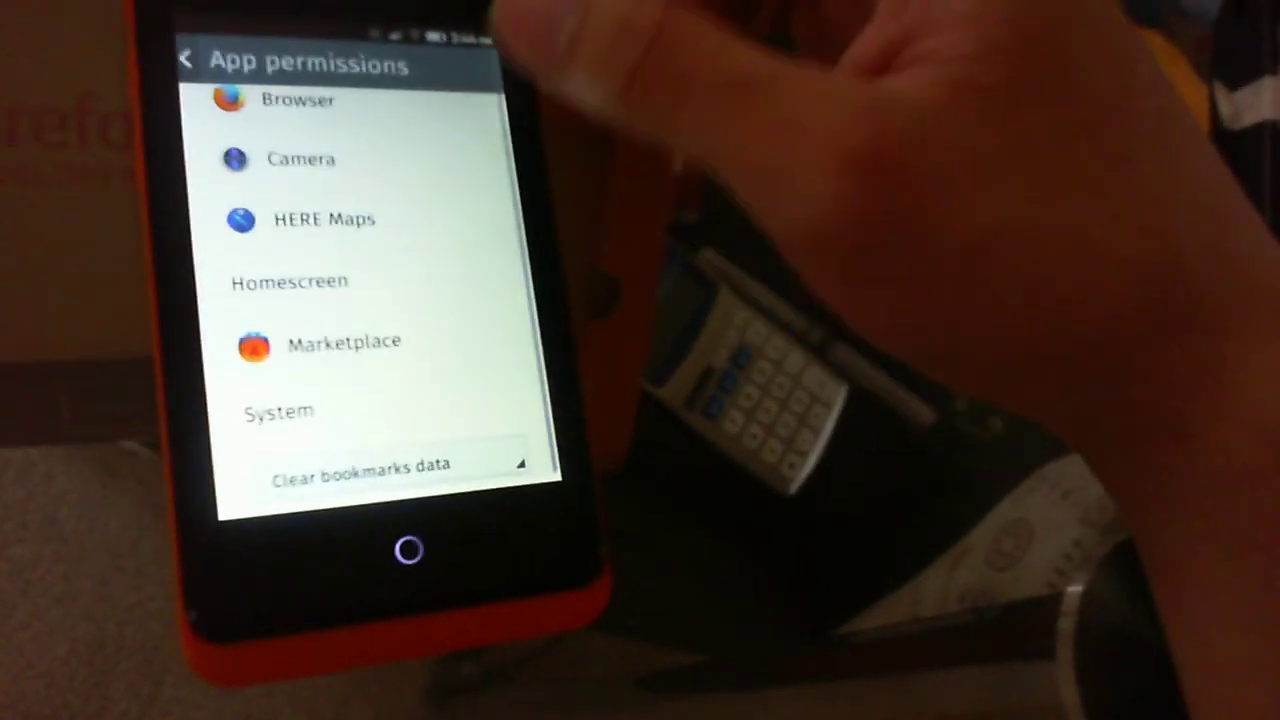